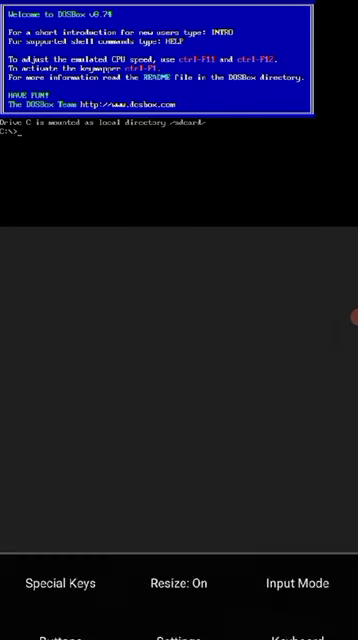
Step: Change to the 8086 directory and launch EDIT on J14.ASM from the C:\> prompt
{"action": "type", "text": "CD"}
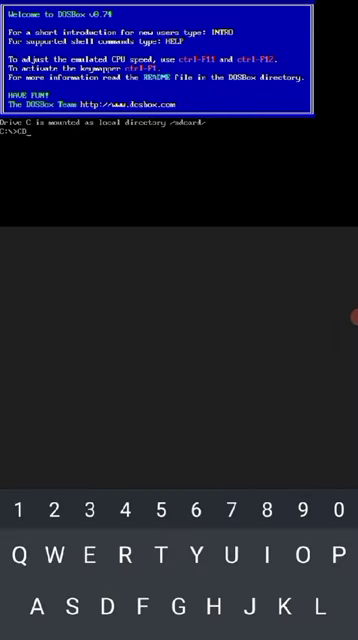
{"action": "type", "text": "8086"}
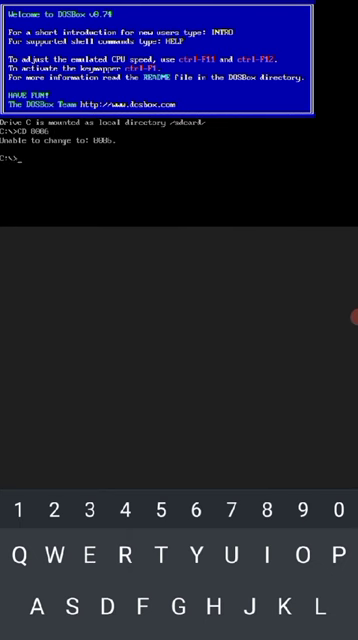
{"action": "type", "text": "EDIT"}
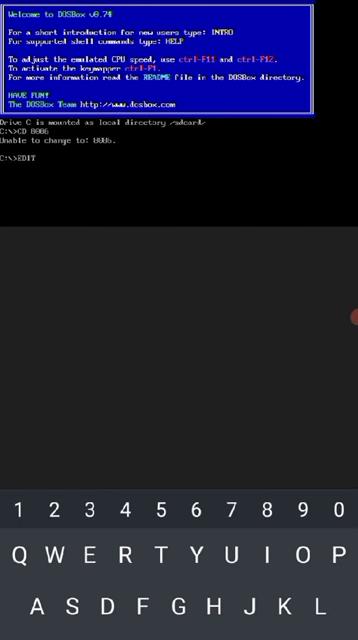
{"action": "type", "text": "J14"}
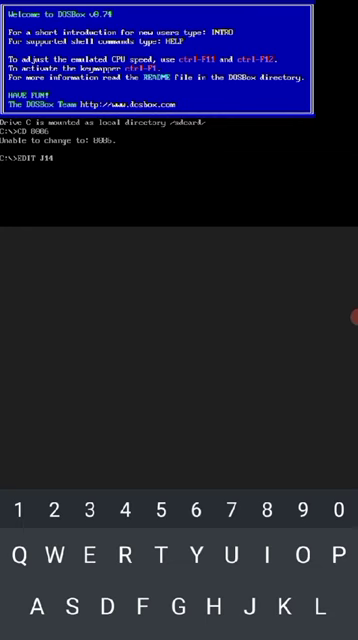
{"action": "type", "text": ".ASM"}
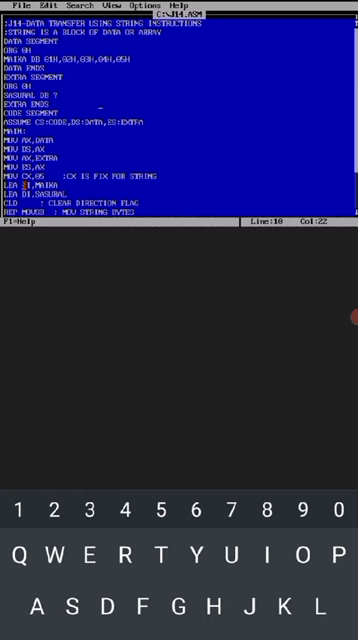
{"action": "scroll", "scroll_direction": "down", "scroll_amount": 3}
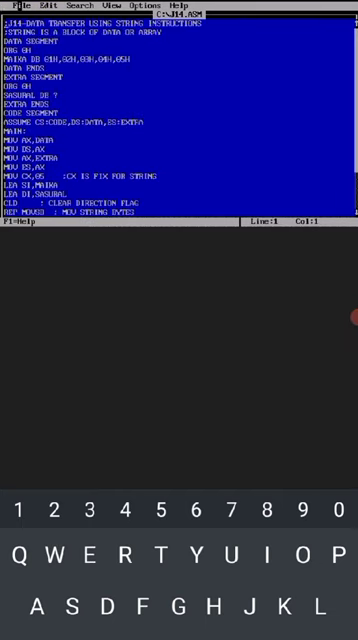
Step: Exit the DOS editor via File > Exit, returning to the DOS prompt
{"action": "left_click", "coordinate": [12, 8]}
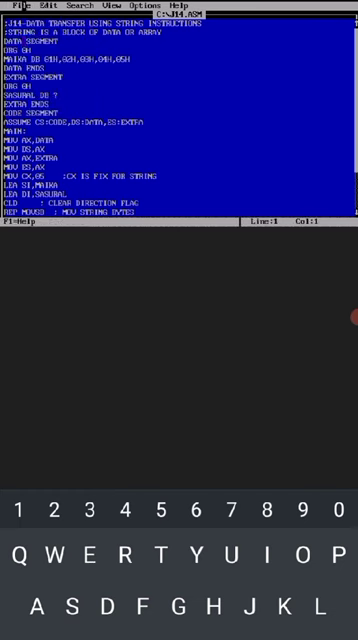
{"action": "left_click", "coordinate": [12, 8]}
{"action": "type", "text": "MASM"}
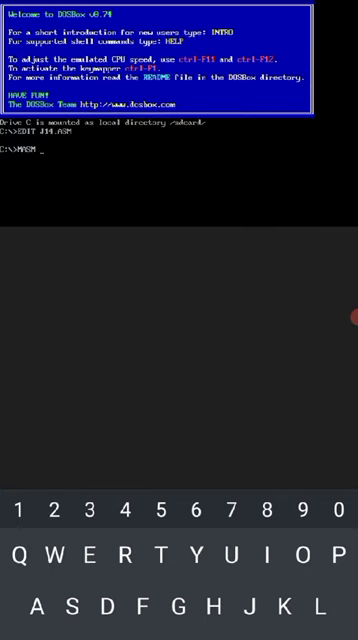
Step: Assemble J14.ASM with MASM, then link J14.OBJ into an executable with LINK
{"action": "type", "text": "J14.ASM"}
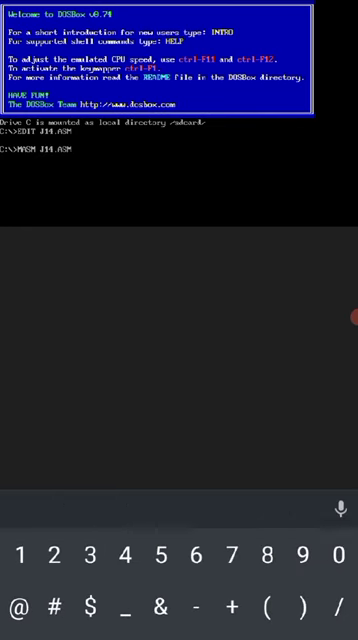
{"action": "key", "text": "enter"}
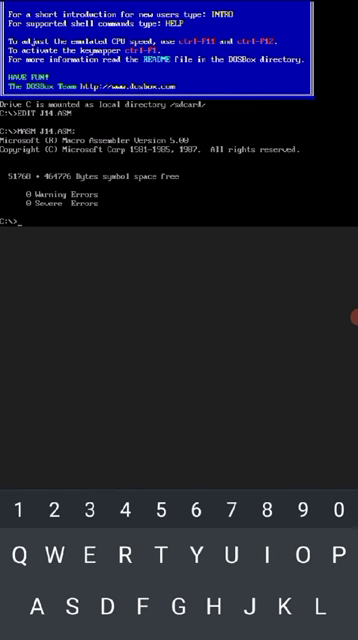
{"action": "type", "text": "LINK"}
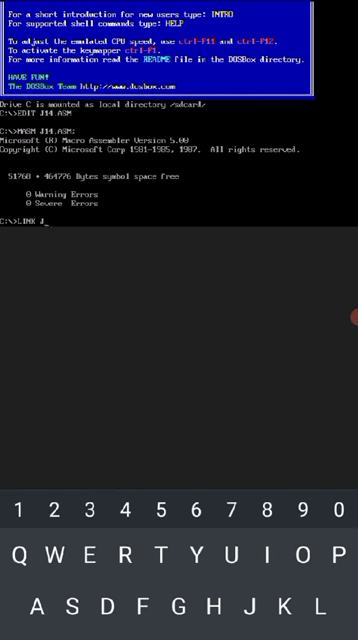
{"action": "type", "text": "J14.OBJ;"}
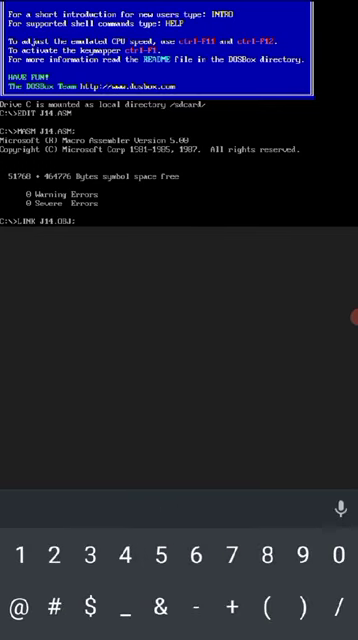
{"action": "key", "text": "enter"}
{"action": "type", "text": "DEBUG J1"}
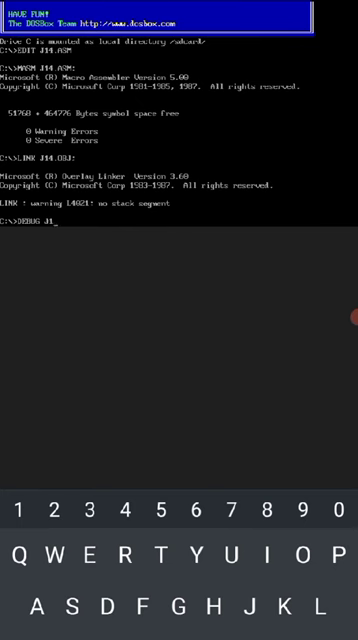
Step: Load J14.EXE in DEBUG and unassemble the code from 0 to 1B with U
{"action": "type", "text": "4.EX"}
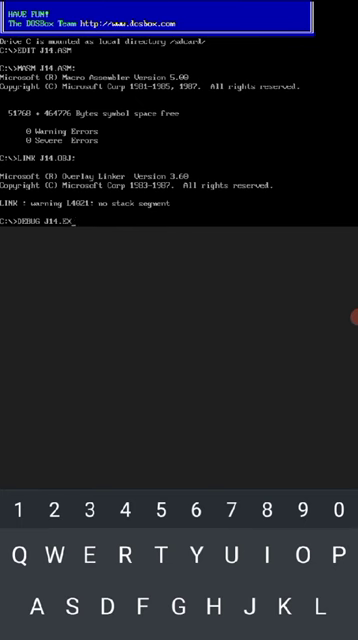
{"action": "type", "text": "E"}
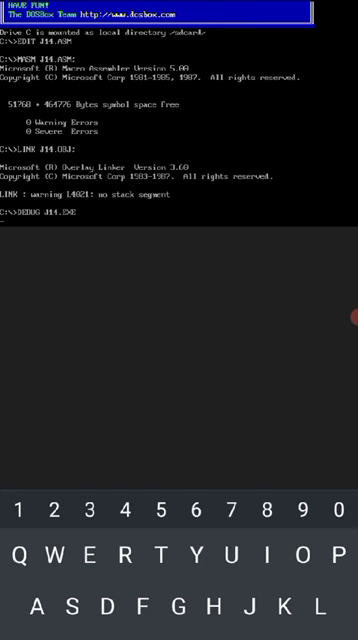
{"action": "type", "text": "-U"}
{"action": "type", "text": "G="}
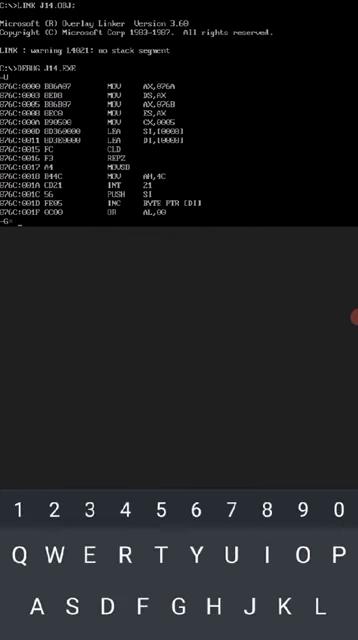
{"action": "type", "text": "0"}
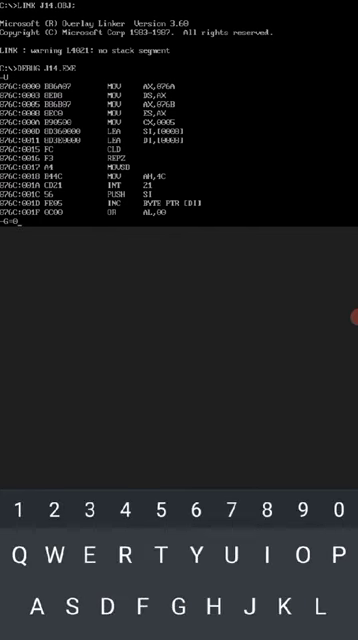
{"action": "type", "text": "1B"}
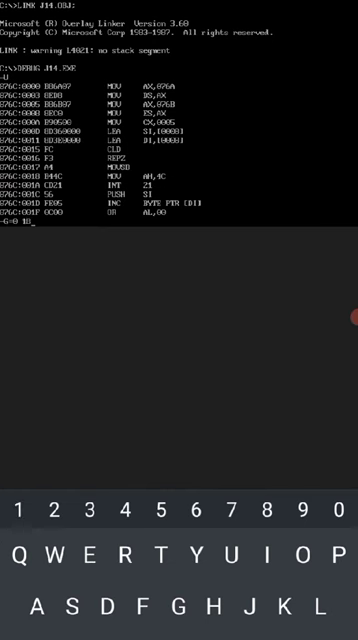